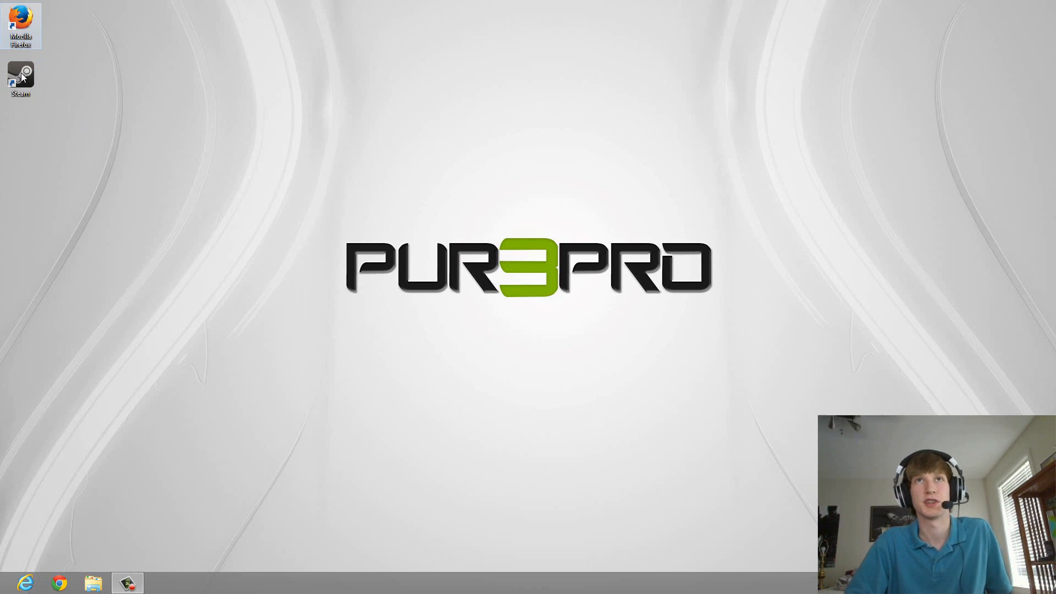
pyautogui.moveTo(43, 449)
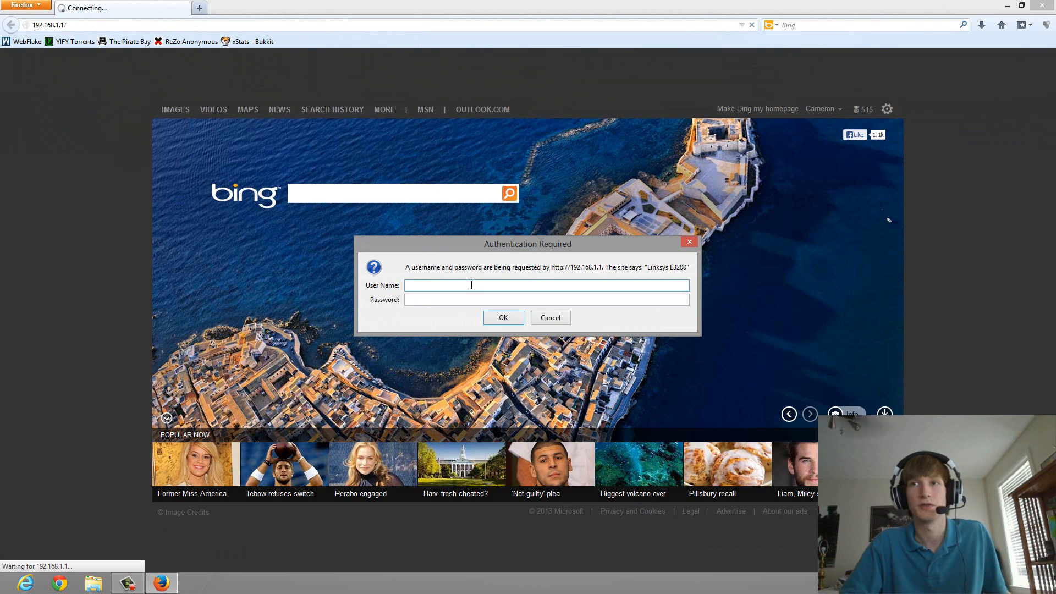
# Log in to the router with user name admin and the password
pyautogui.click(472, 285)
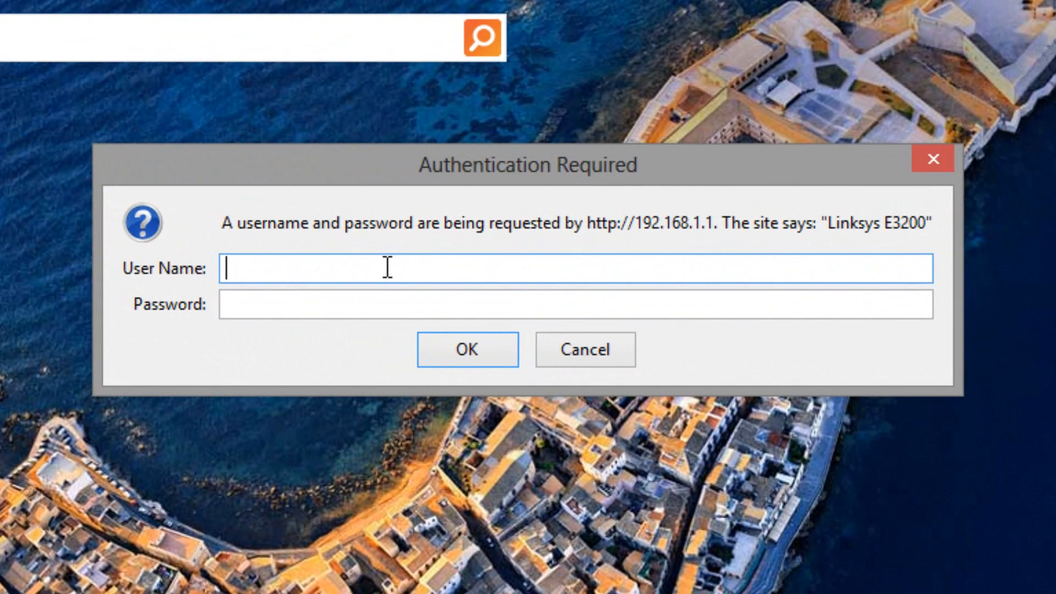
pyautogui.write('admin')
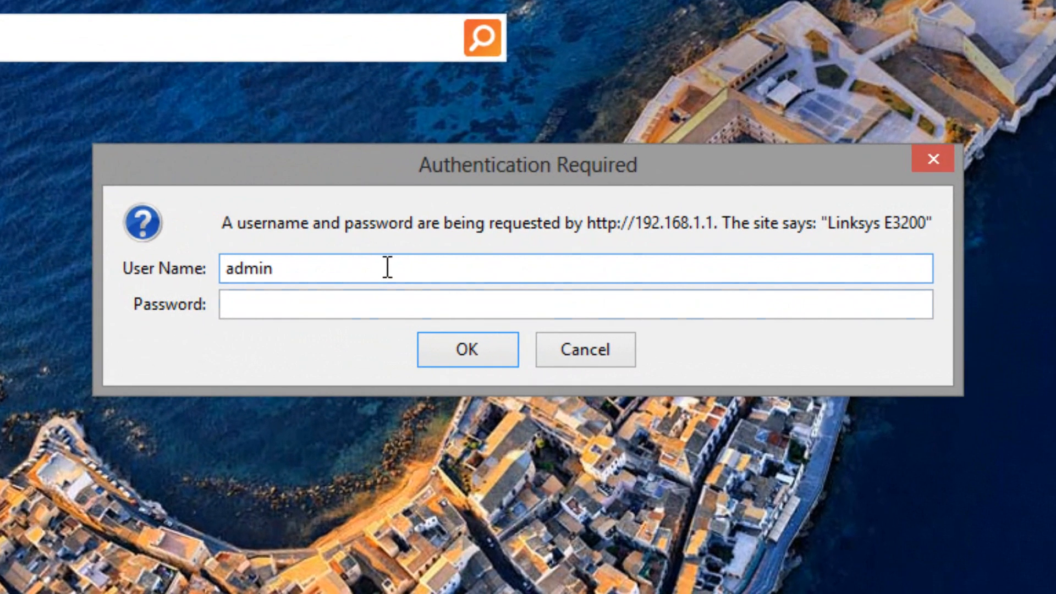
pyautogui.write('•')
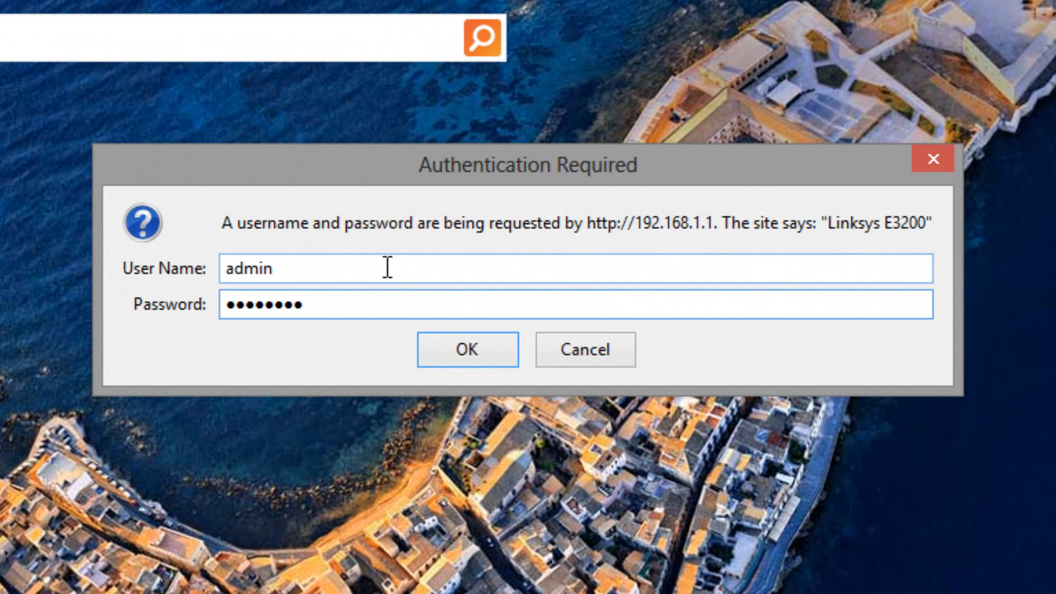
pyautogui.click(467, 350)
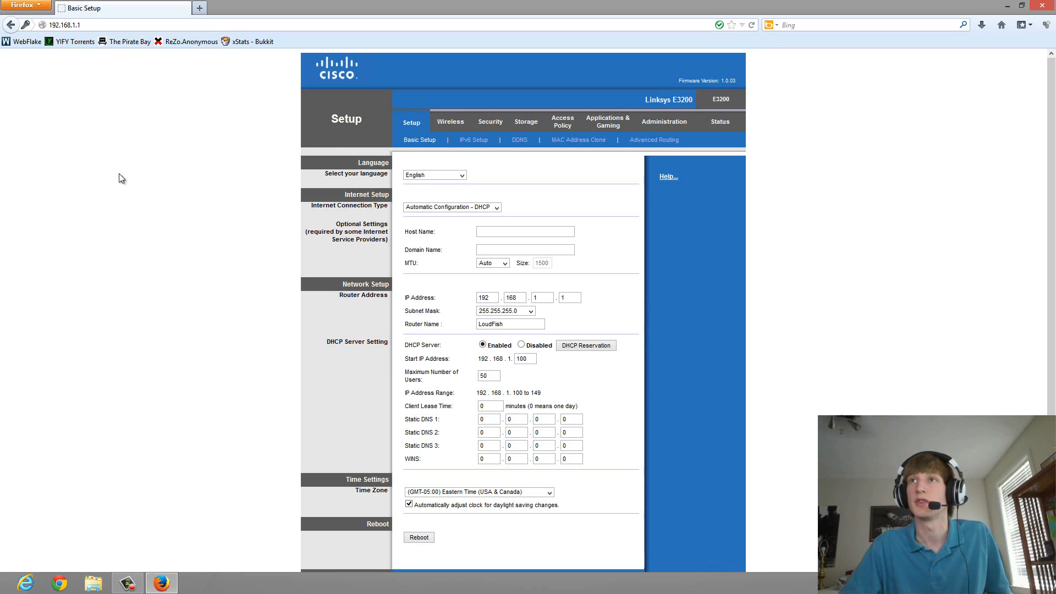
pyautogui.moveTo(191, 190)
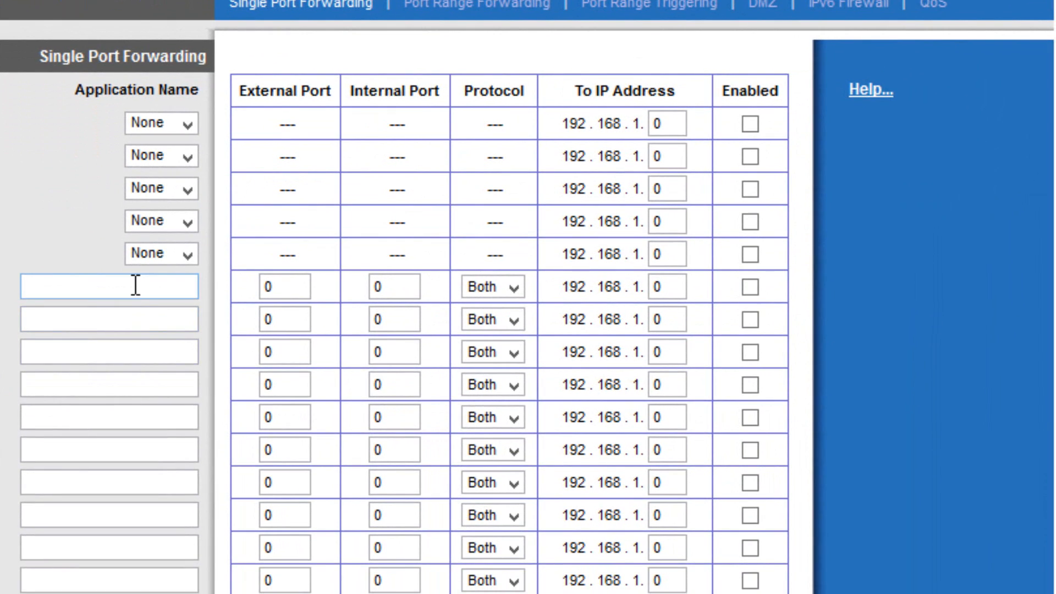
# Add a Single Port Forwarding entry Steam1 with external and internal port 3478
pyautogui.write('s')
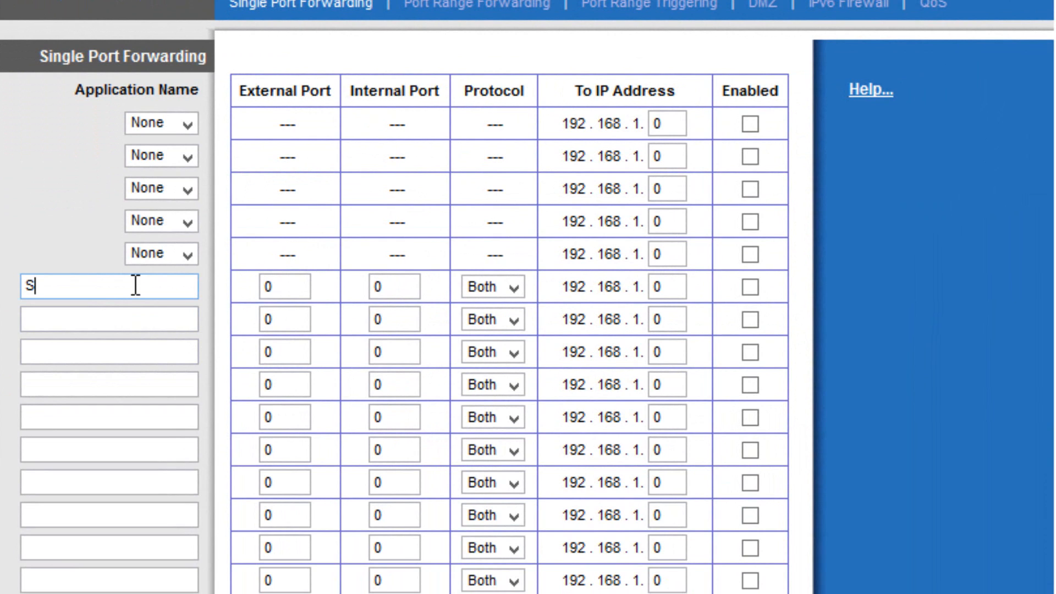
pyautogui.write('team1')
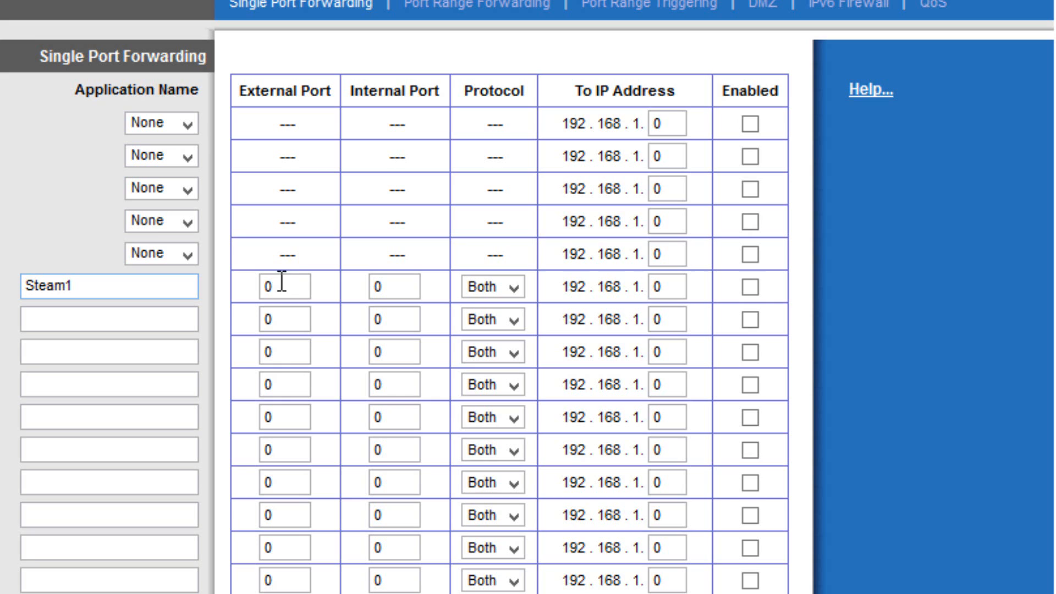
pyautogui.click(281, 286)
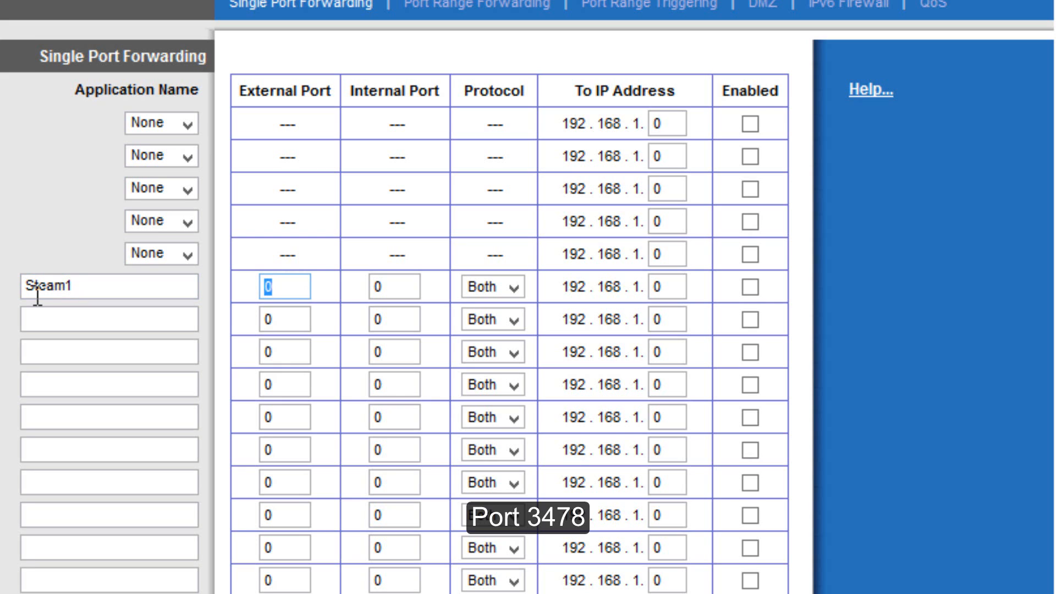
pyautogui.write('3478')
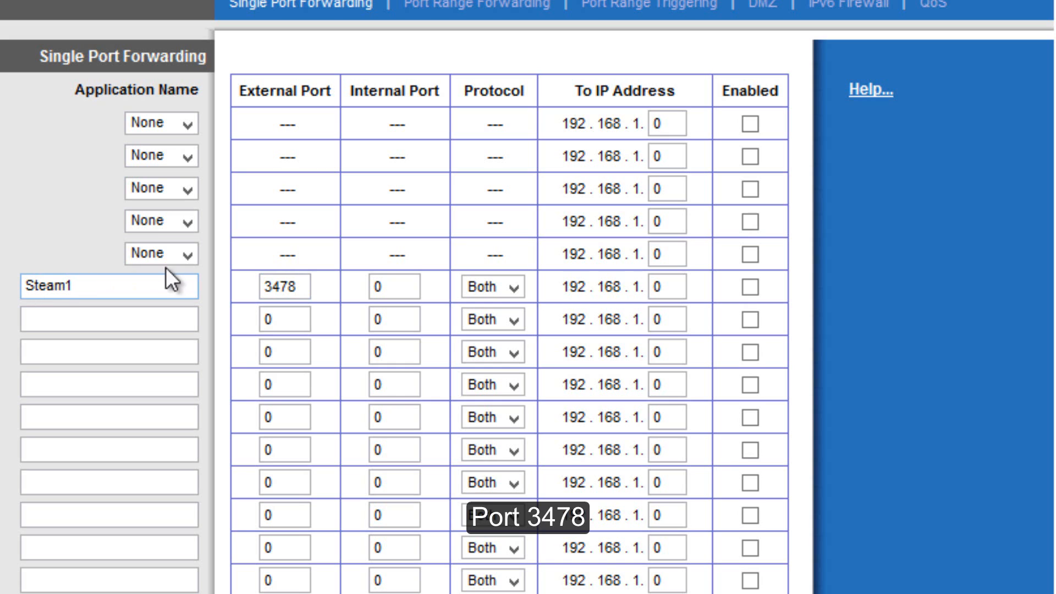
pyautogui.click(394, 286)
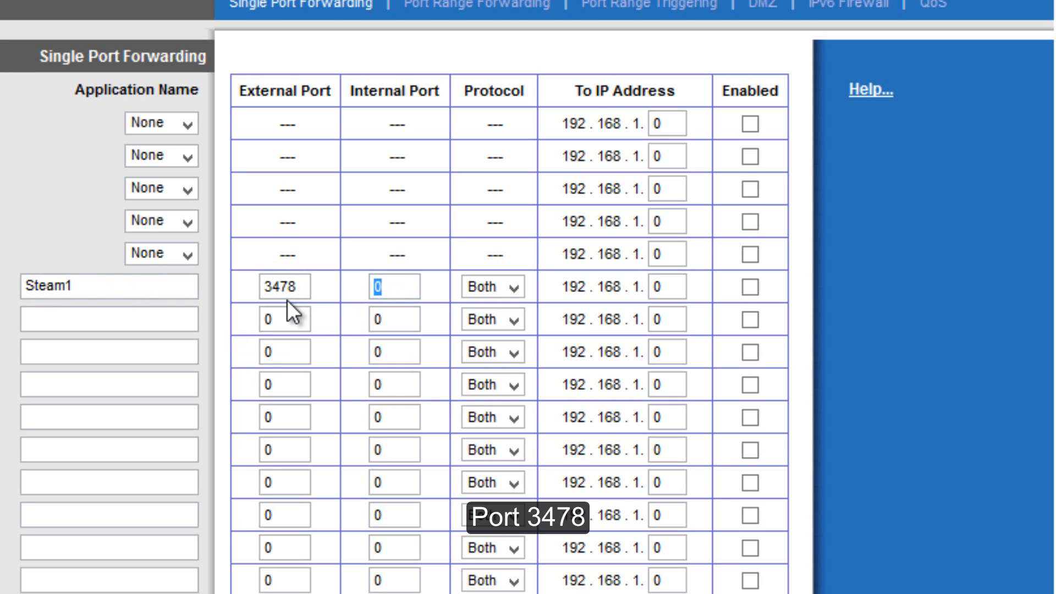
pyautogui.write('3478')
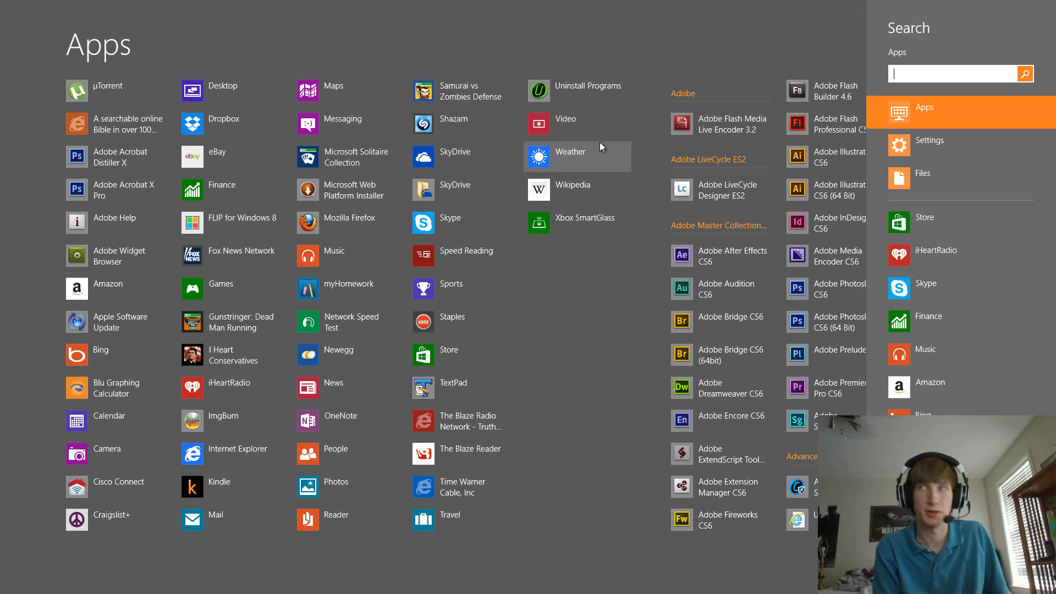
# Run ipconfig in Command Prompt to find the IPv4 address 192.168.1.103
pyautogui.write('cms')
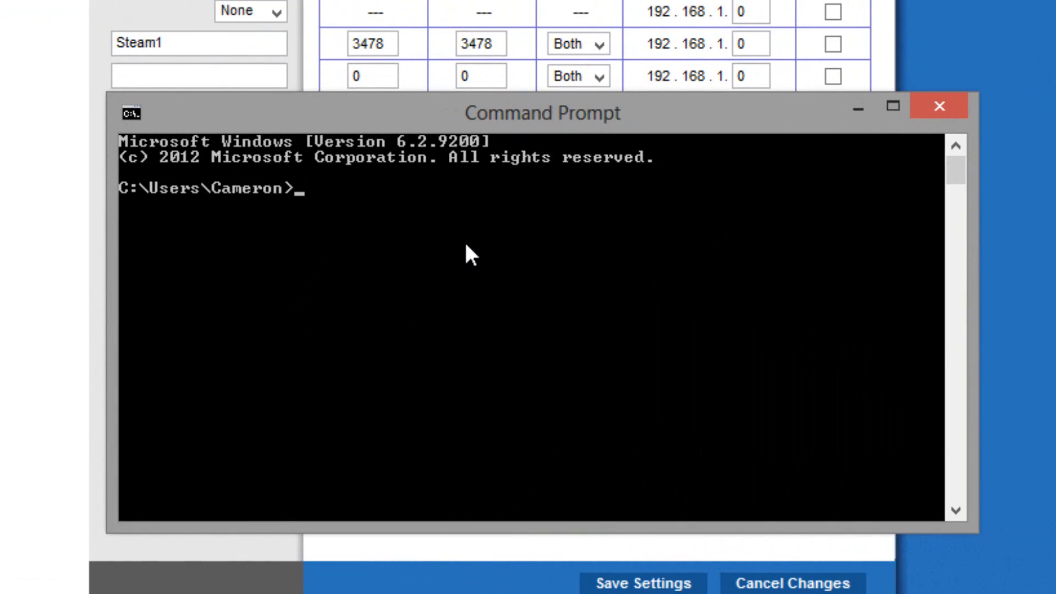
pyautogui.write('ipconfig')
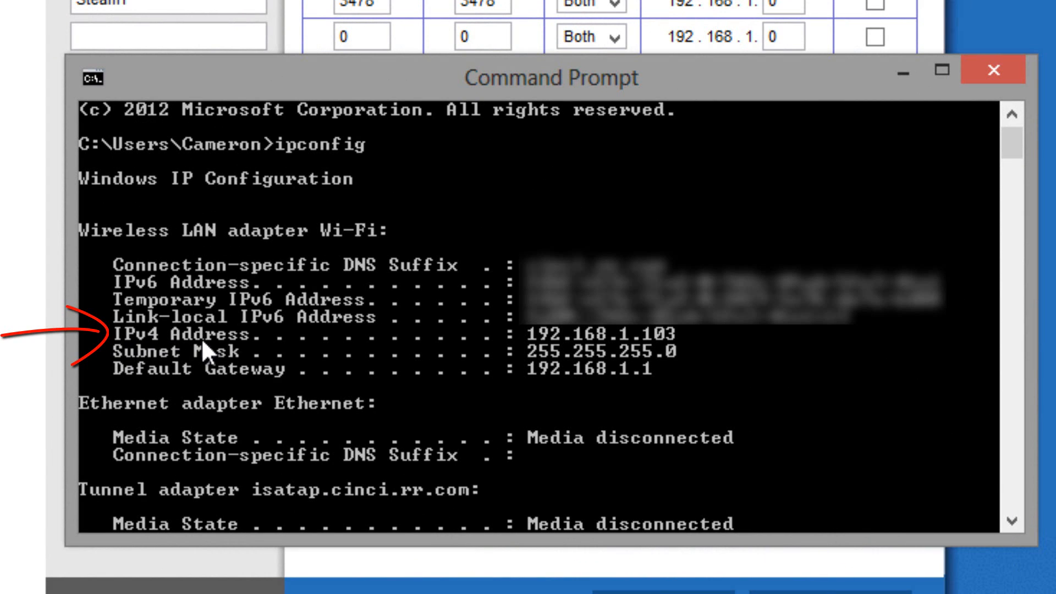
pyautogui.moveTo(669, 350)
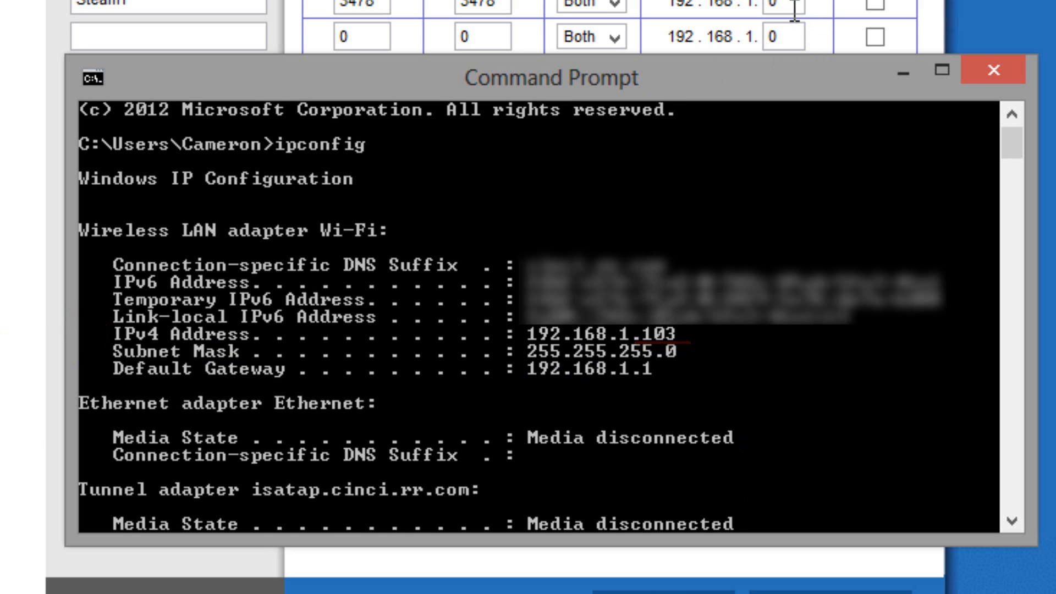
# Point Steam1 to 192.168.1.103, enable it and save the settings
pyautogui.click(990, 69)
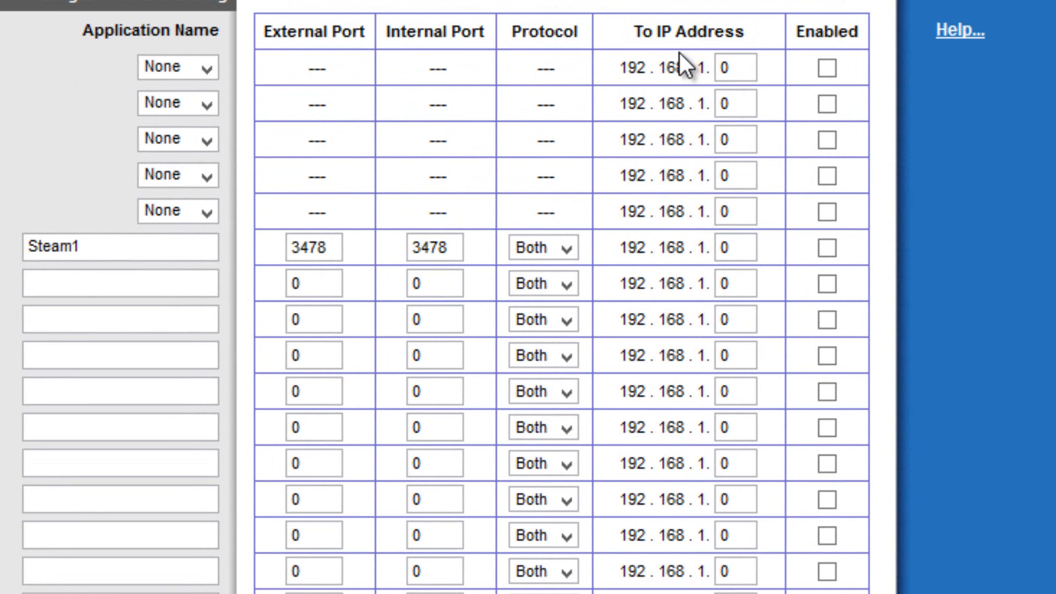
pyautogui.click(735, 248)
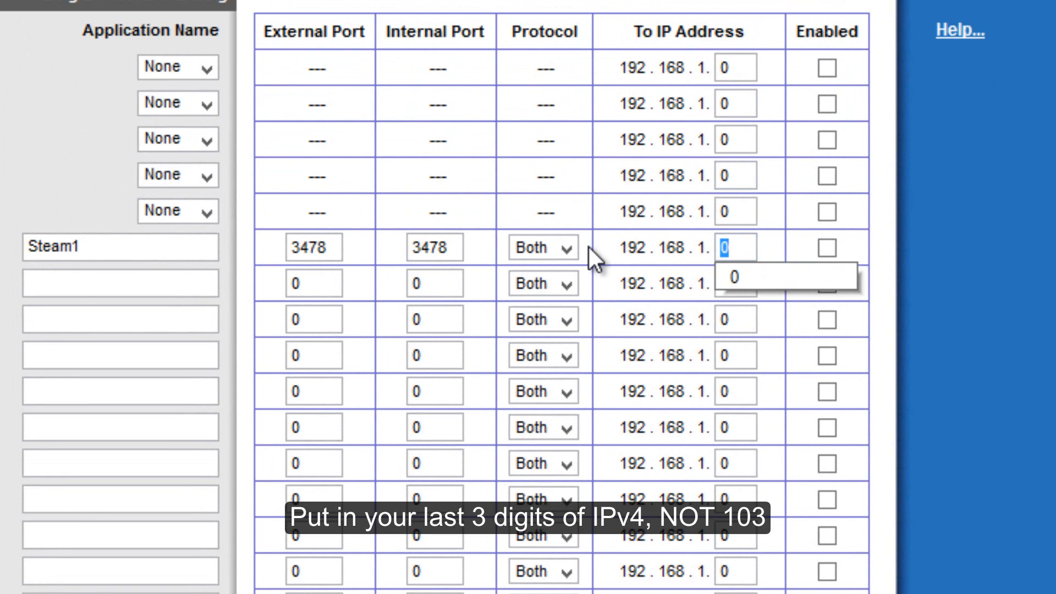
pyautogui.write('103')
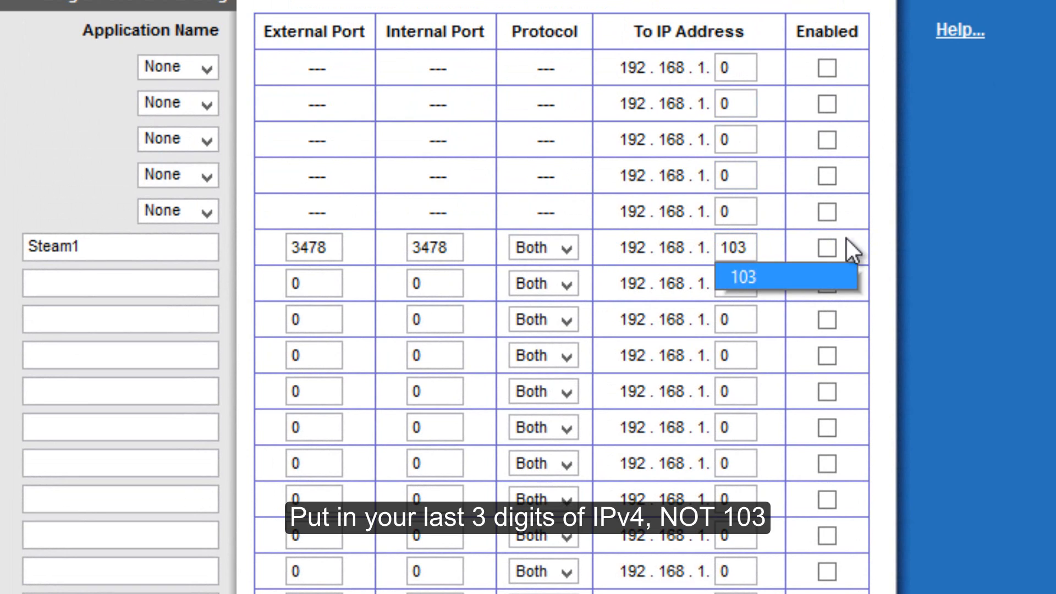
pyautogui.click(820, 247)
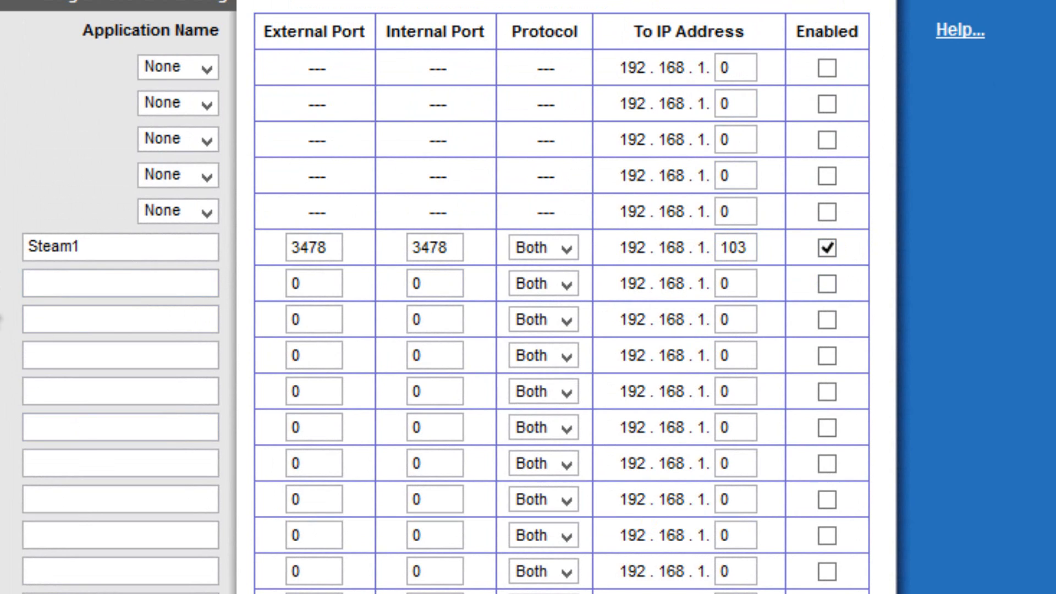
pyautogui.click(120, 282)
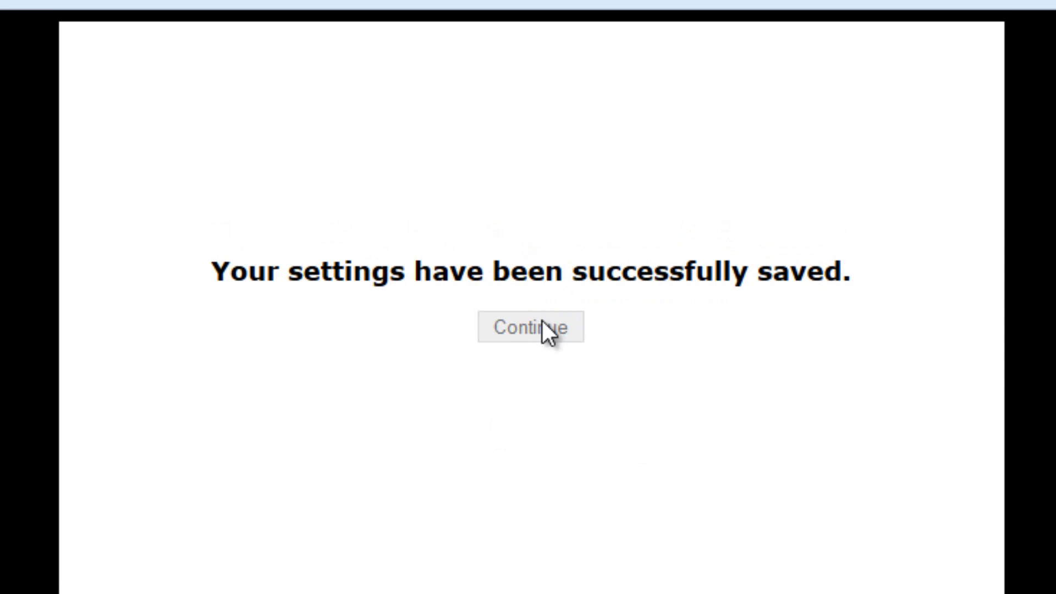
pyautogui.click(530, 328)
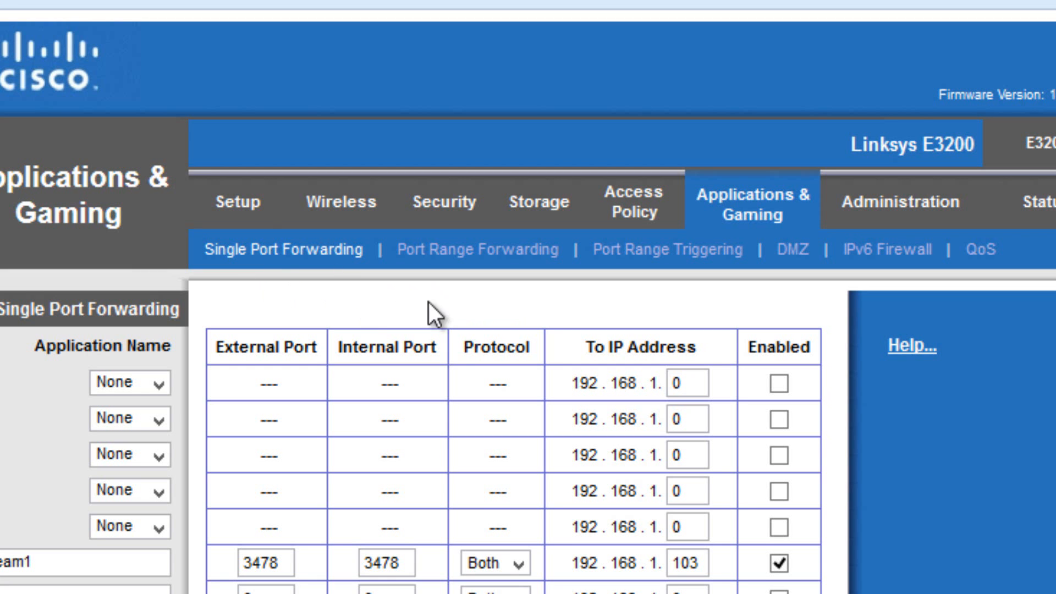
# Add Port Range Forwarding rule Steam2 for 4379-4380, Both protocols, to 192.168.1.103, enabled
pyautogui.click(475, 251)
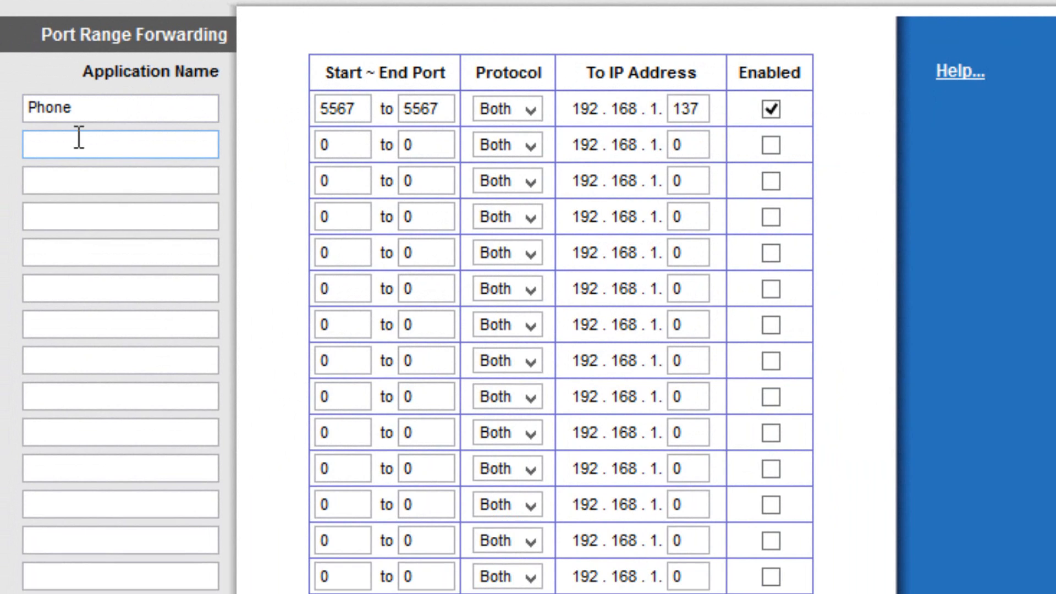
pyautogui.write('Steam2')
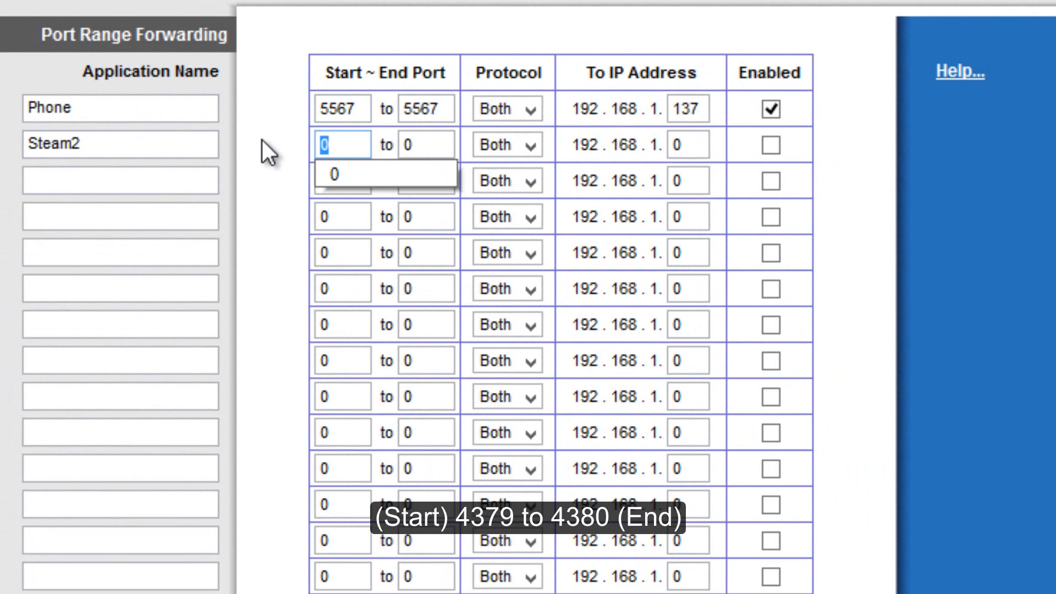
pyautogui.write('4379')
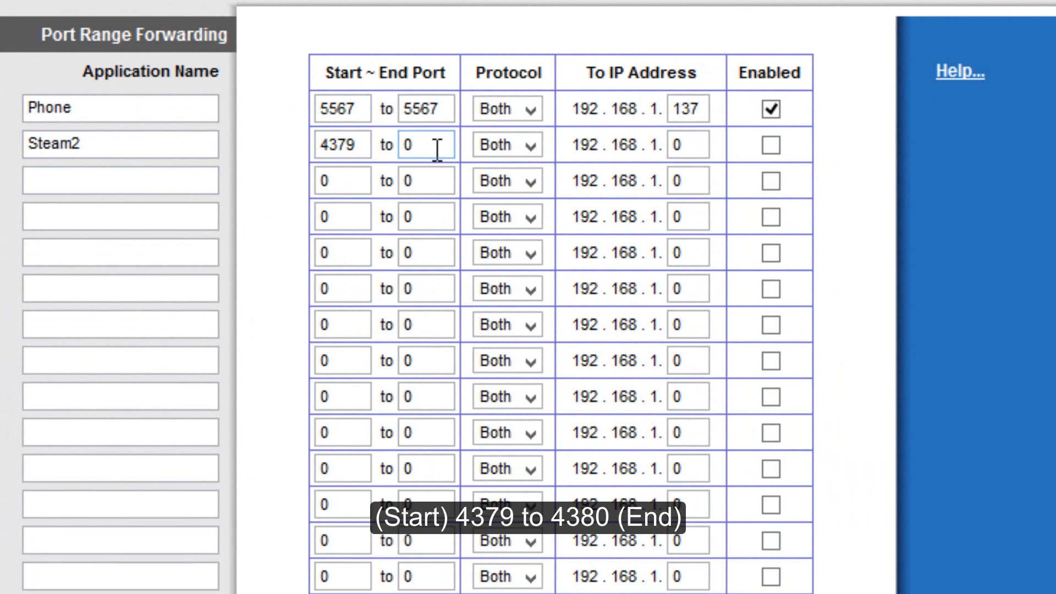
pyautogui.write('43')
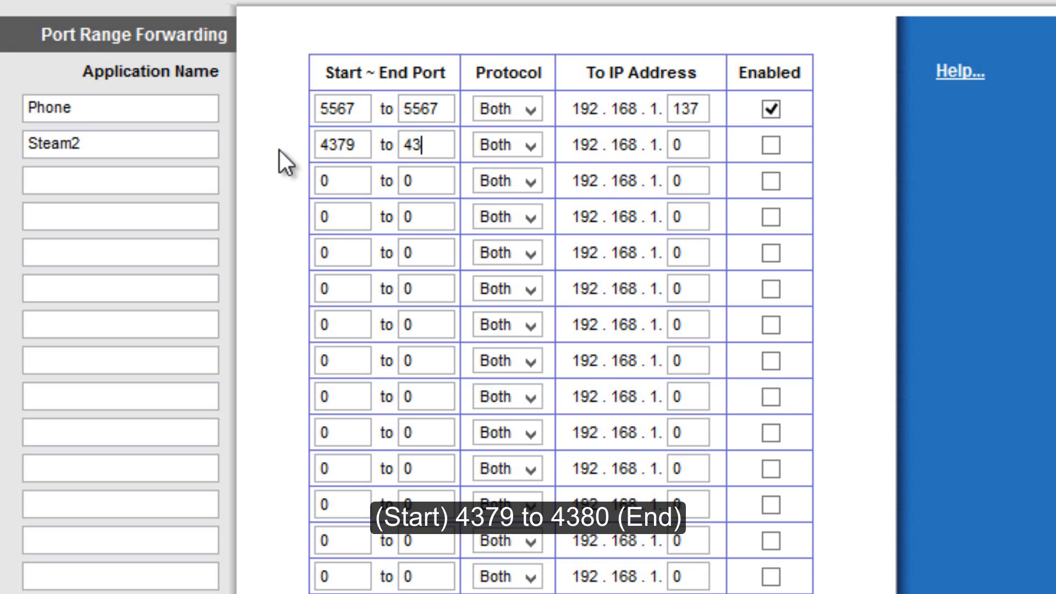
pyautogui.click(506, 144)
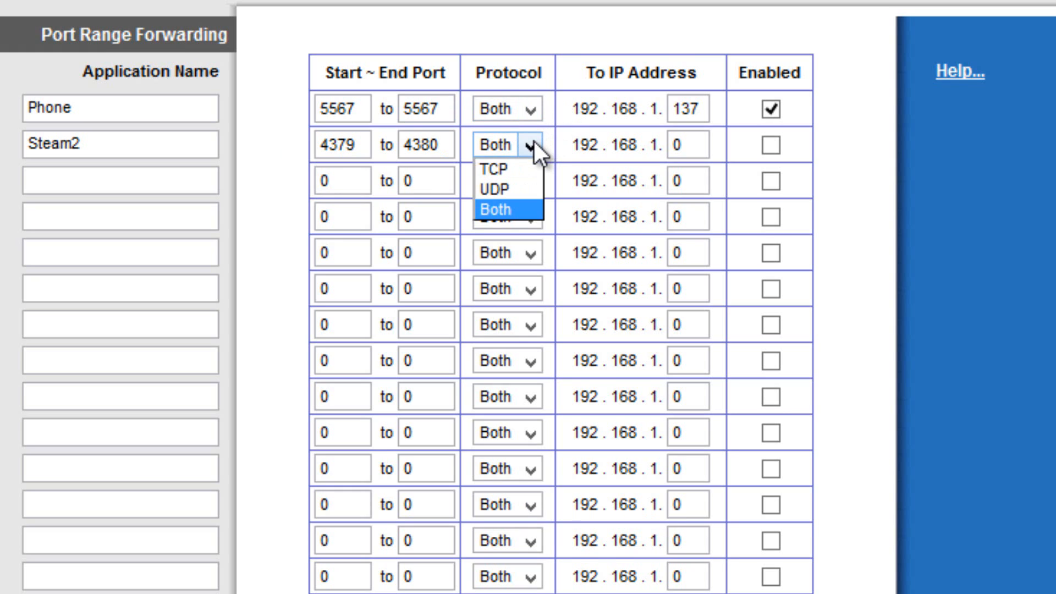
pyautogui.click(699, 144)
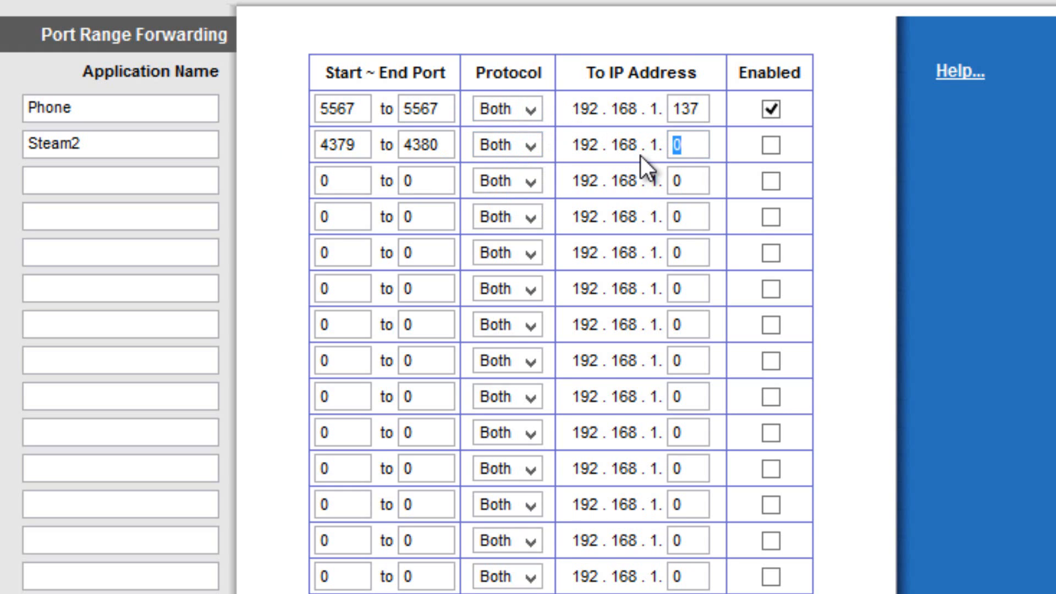
pyautogui.write('103')
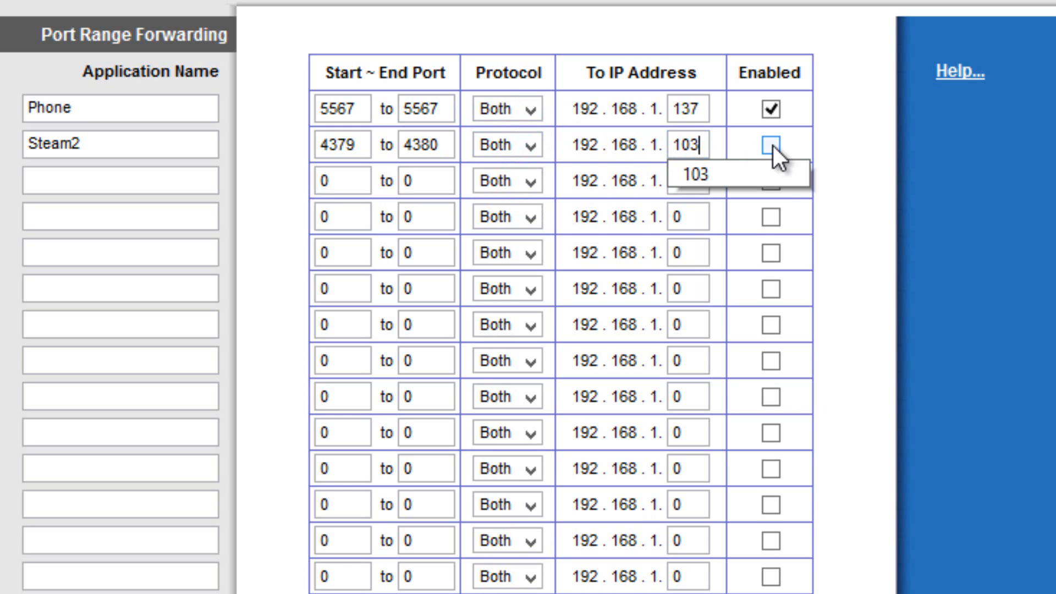
pyautogui.click(772, 144)
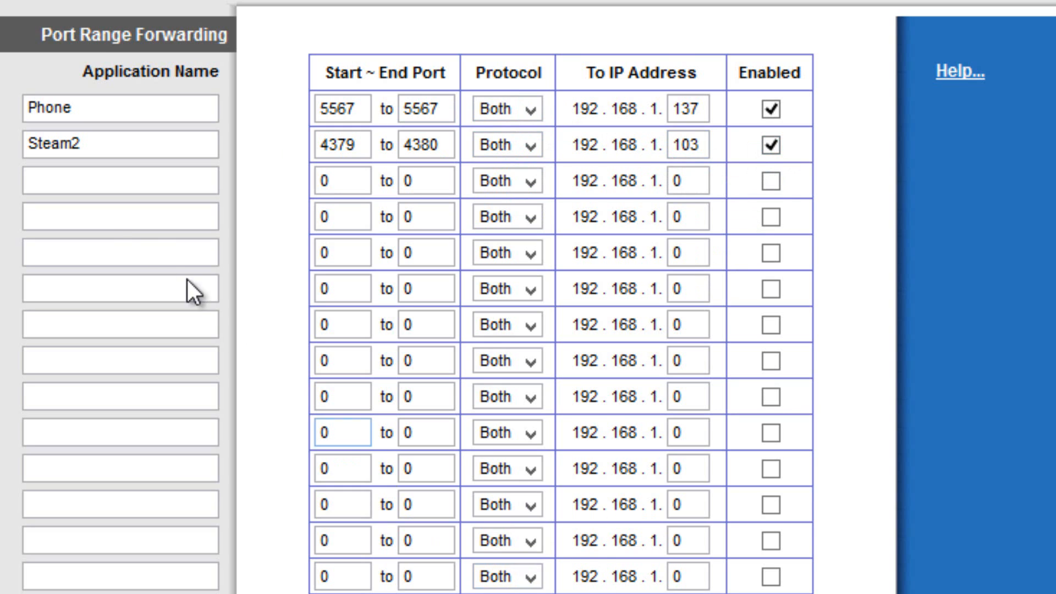
pyautogui.click(120, 179)
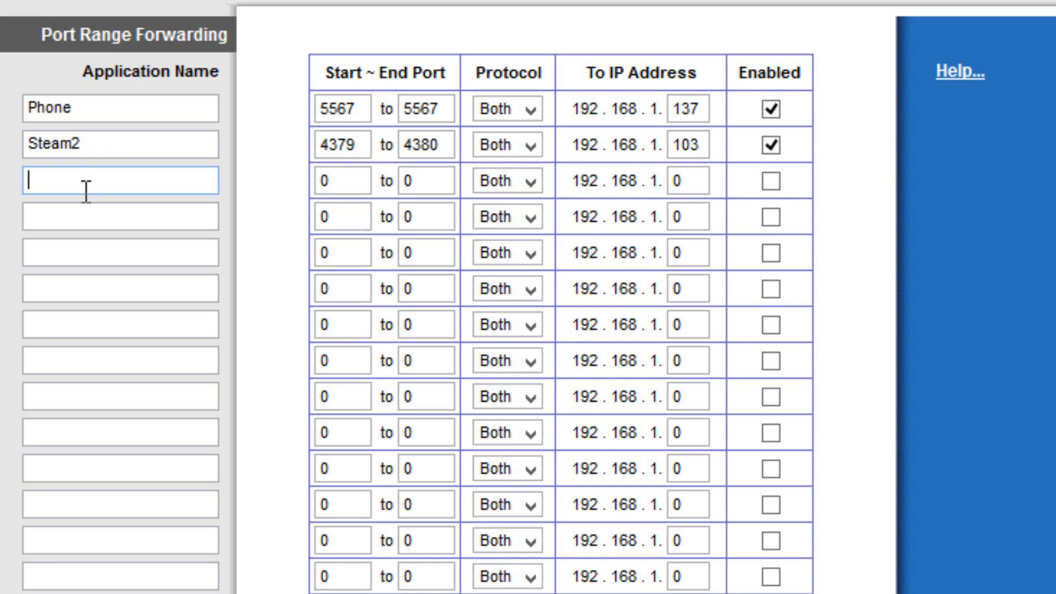
pyautogui.write('Steam3')
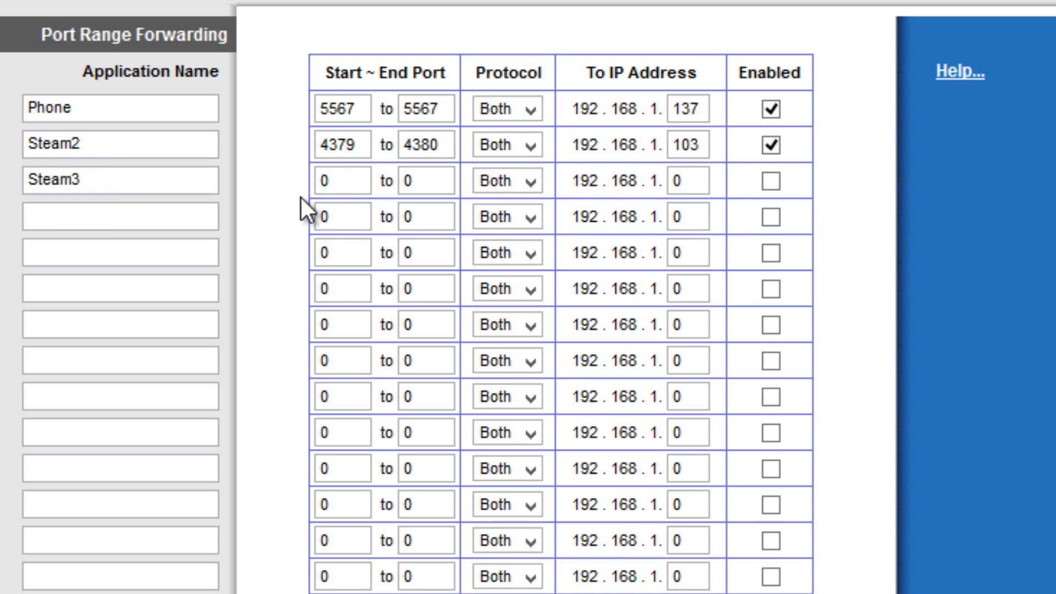
pyautogui.click(342, 180)
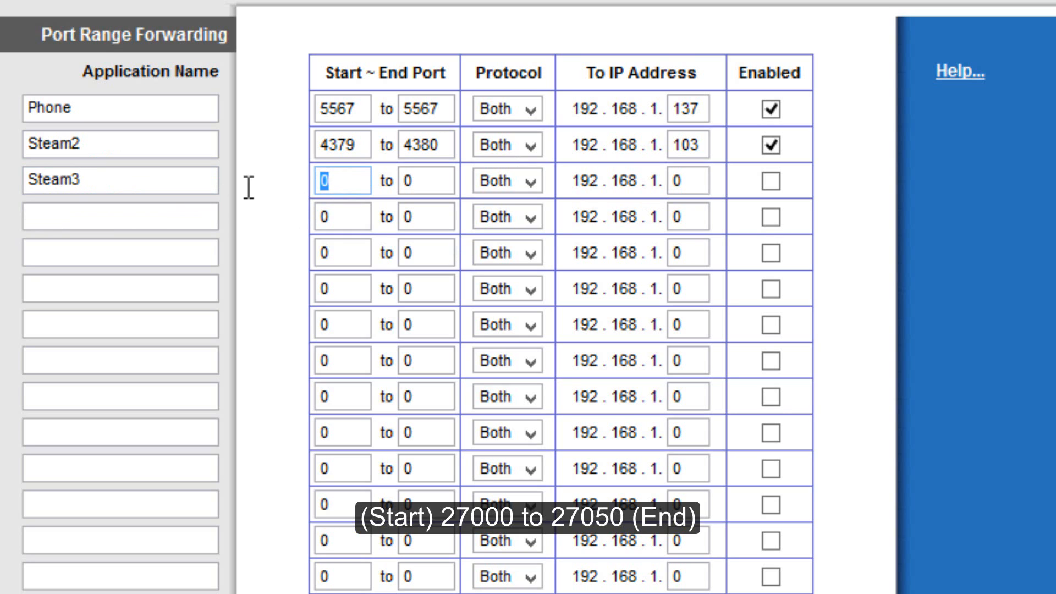
pyautogui.write('27000')
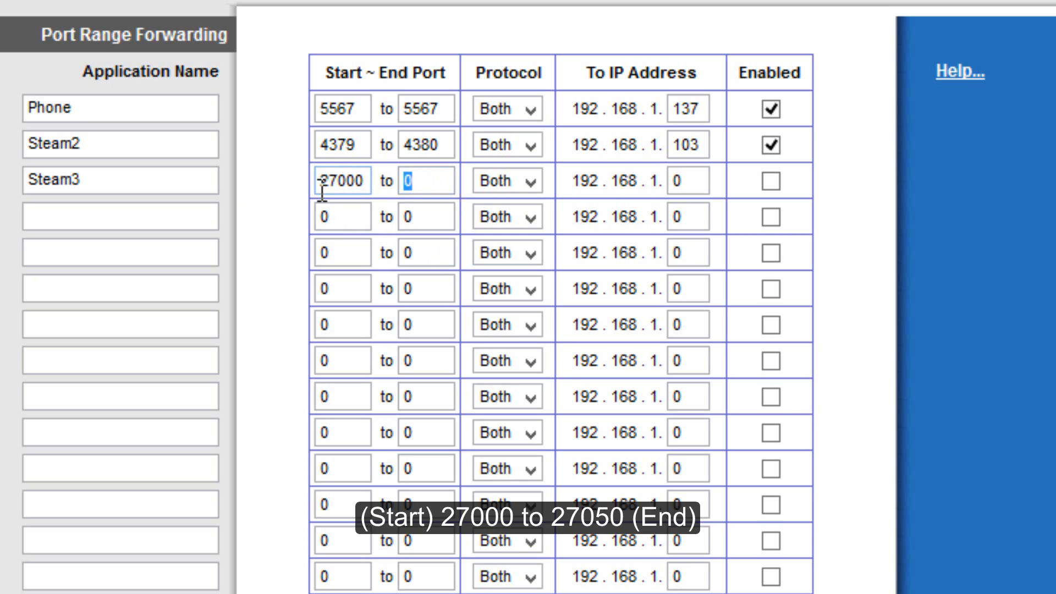
pyautogui.write('27050')
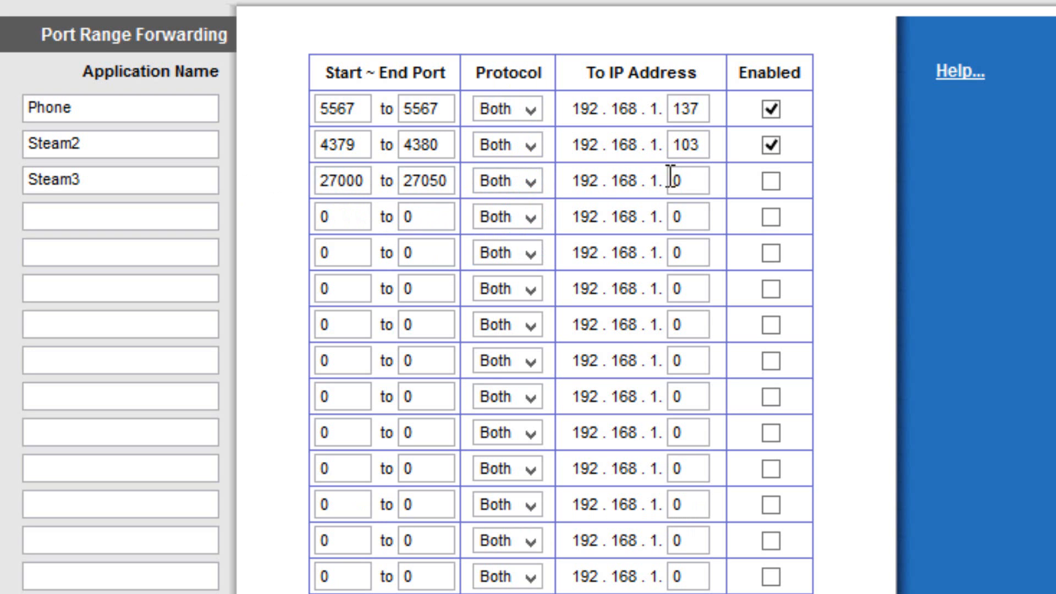
pyautogui.write('103')
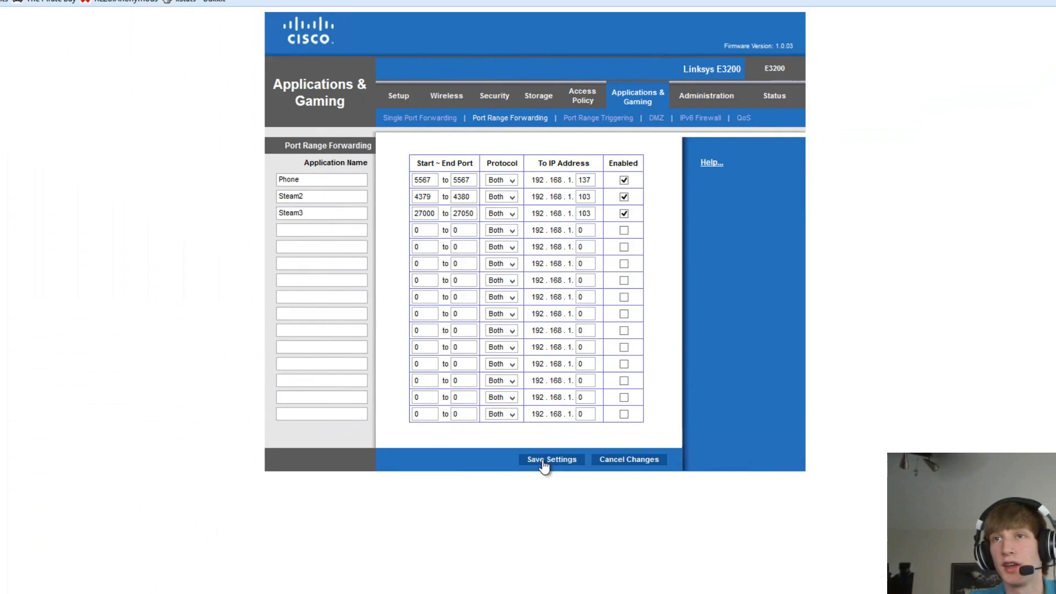
# Save the port range forwarding settings and continue back to the router pages
pyautogui.click(551, 459)
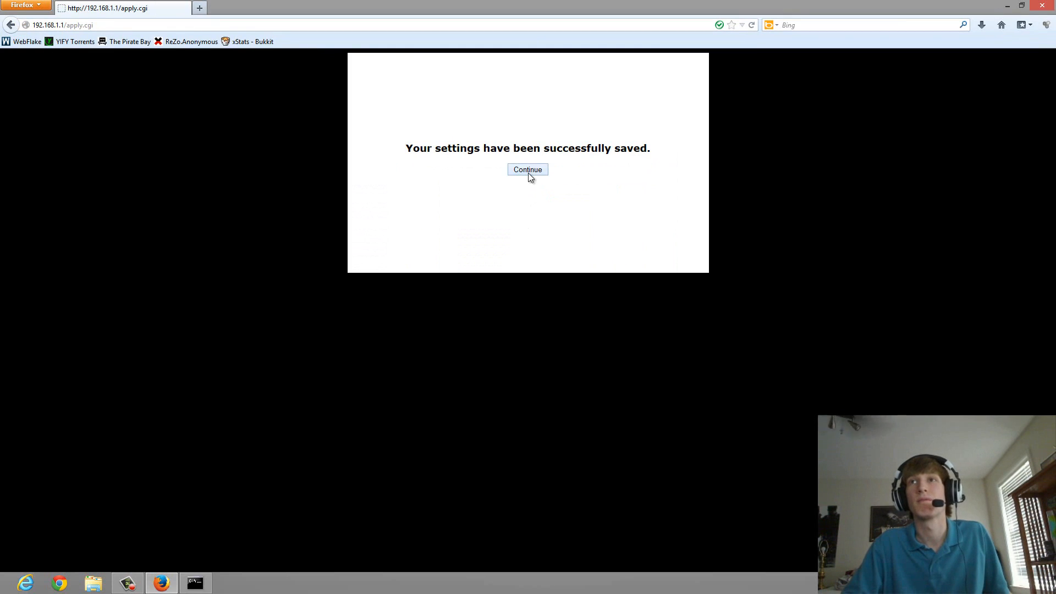
pyautogui.click(527, 169)
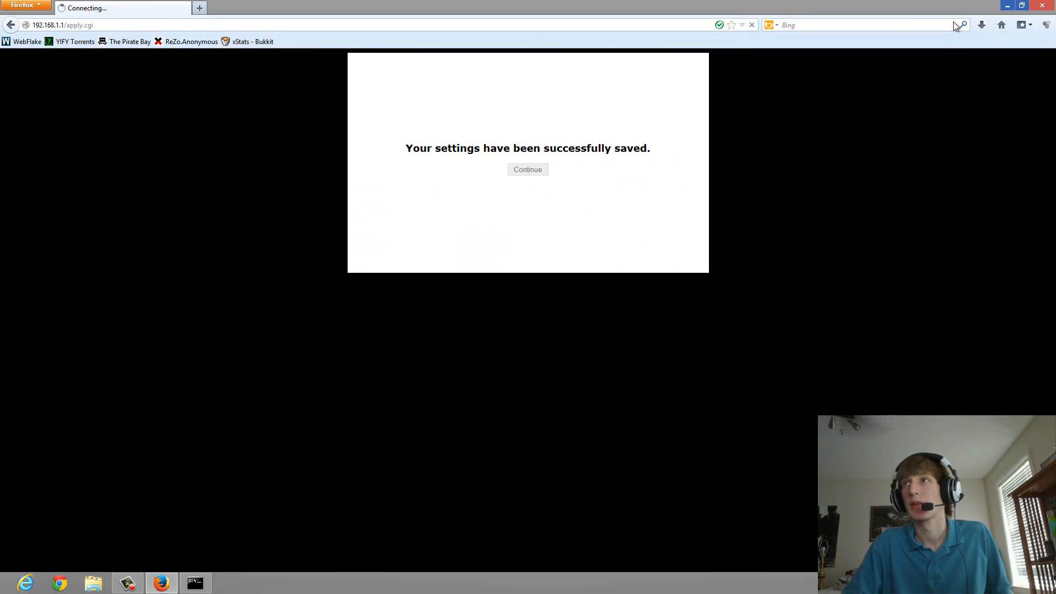
pyautogui.click(527, 170)
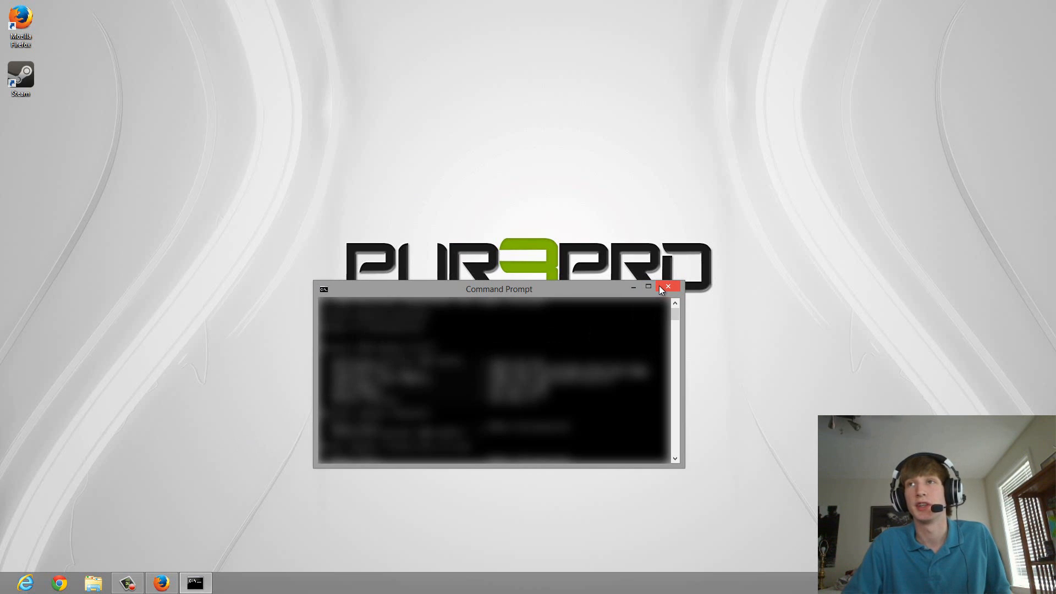
# Close the Command Prompt window
pyautogui.click(667, 288)
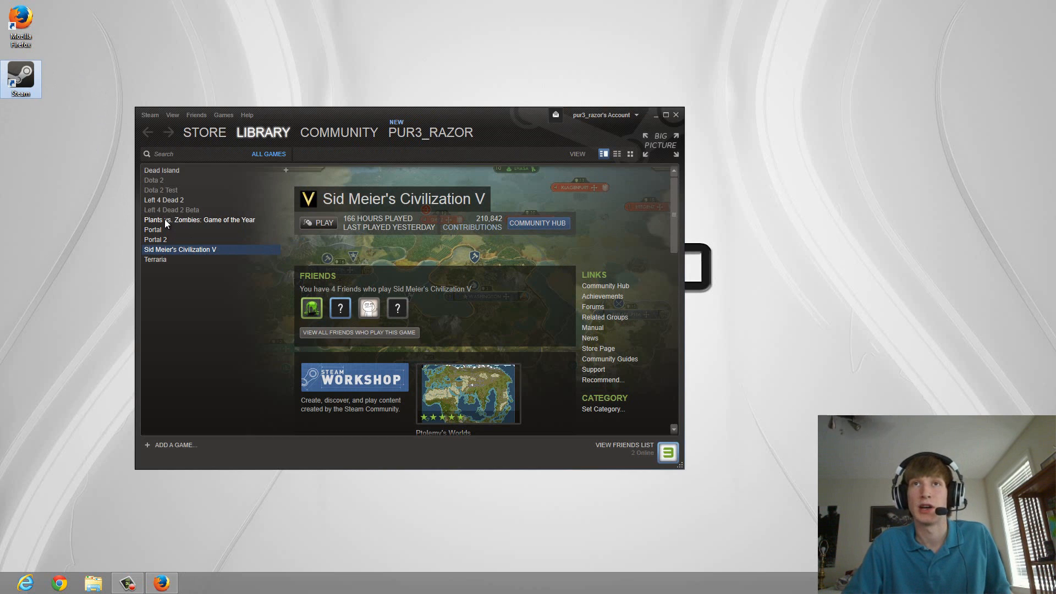
# Browse Left 4 Dead 2, Plants vs. Zombies, Portal 2, Civilization V and end on Dead Island
pyautogui.click(164, 200)
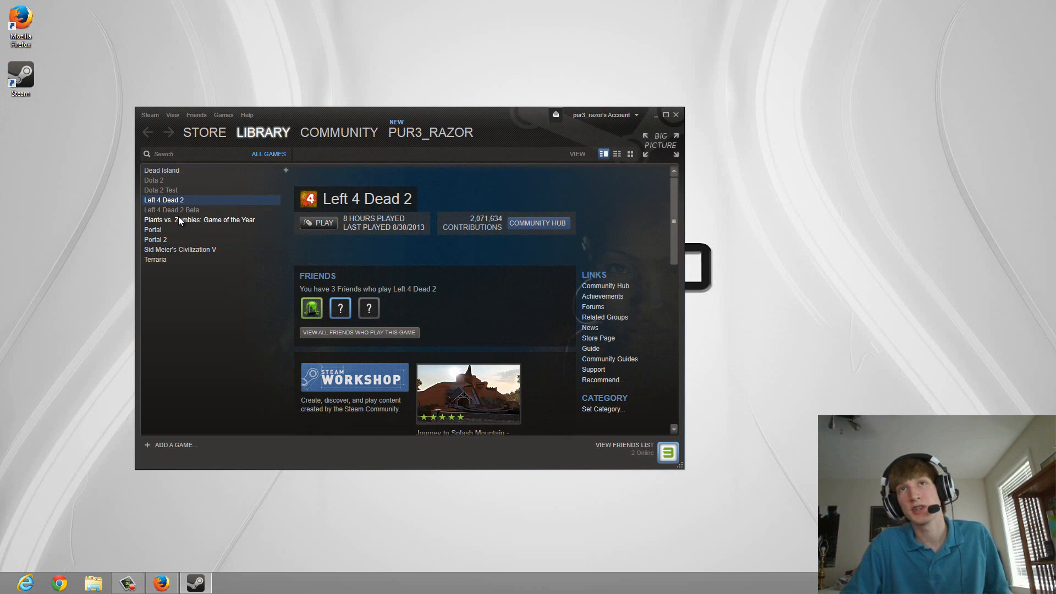
pyautogui.click(199, 220)
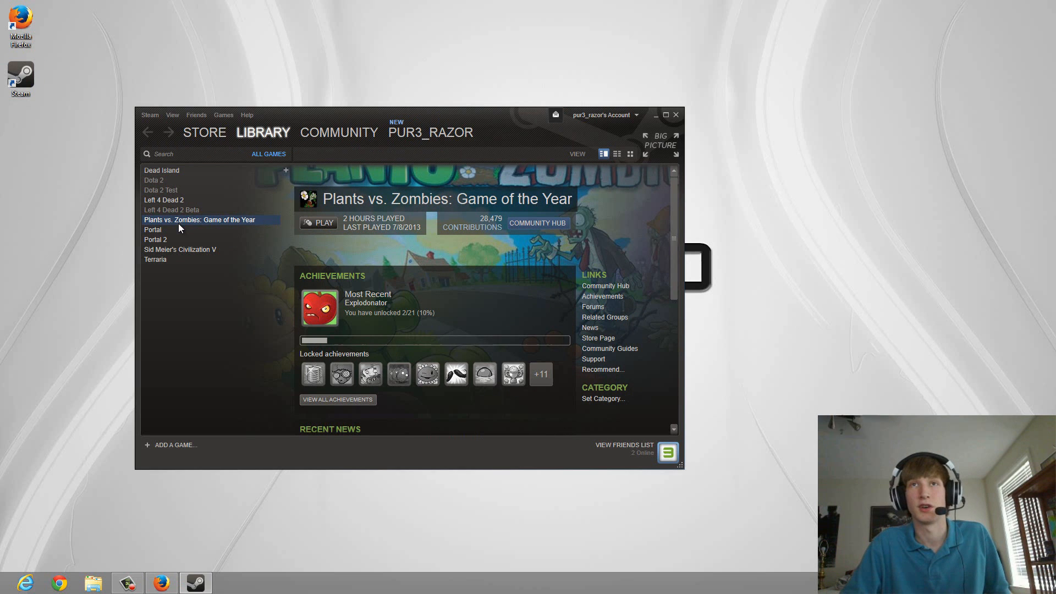
pyautogui.click(155, 239)
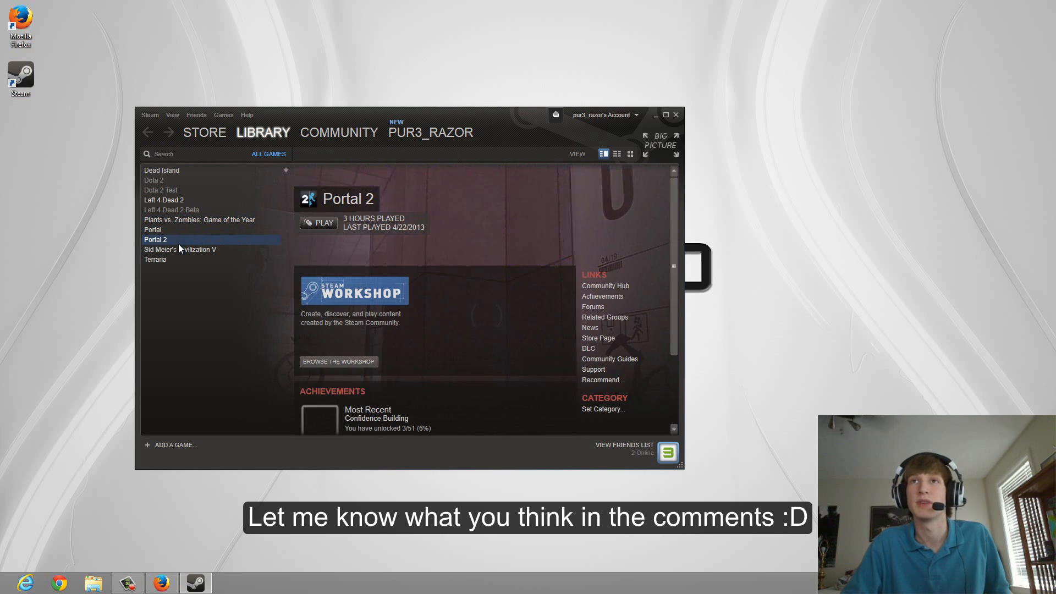
pyautogui.click(179, 249)
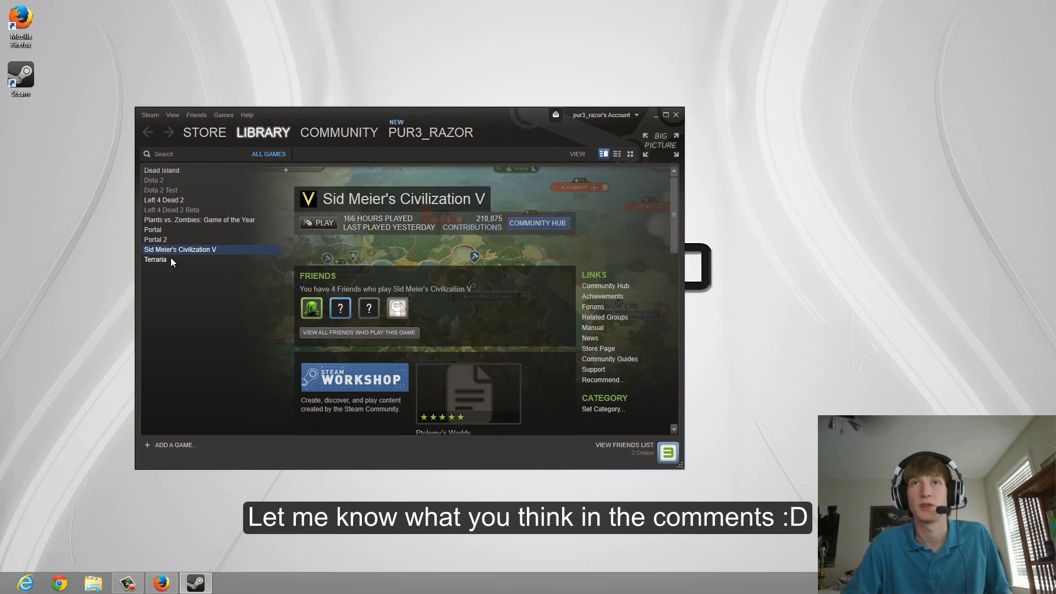
pyautogui.click(199, 220)
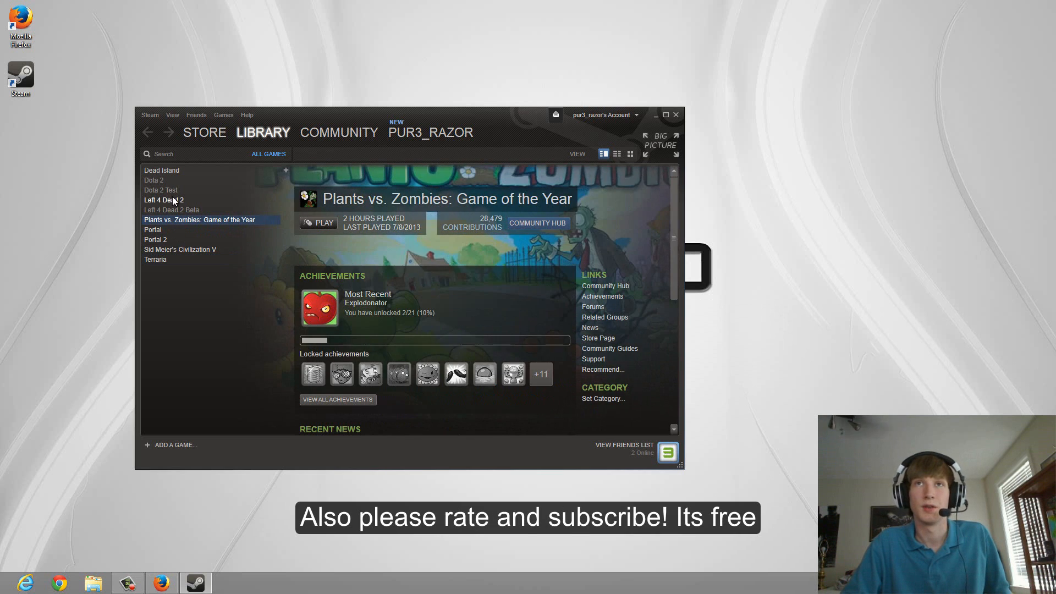
pyautogui.click(162, 169)
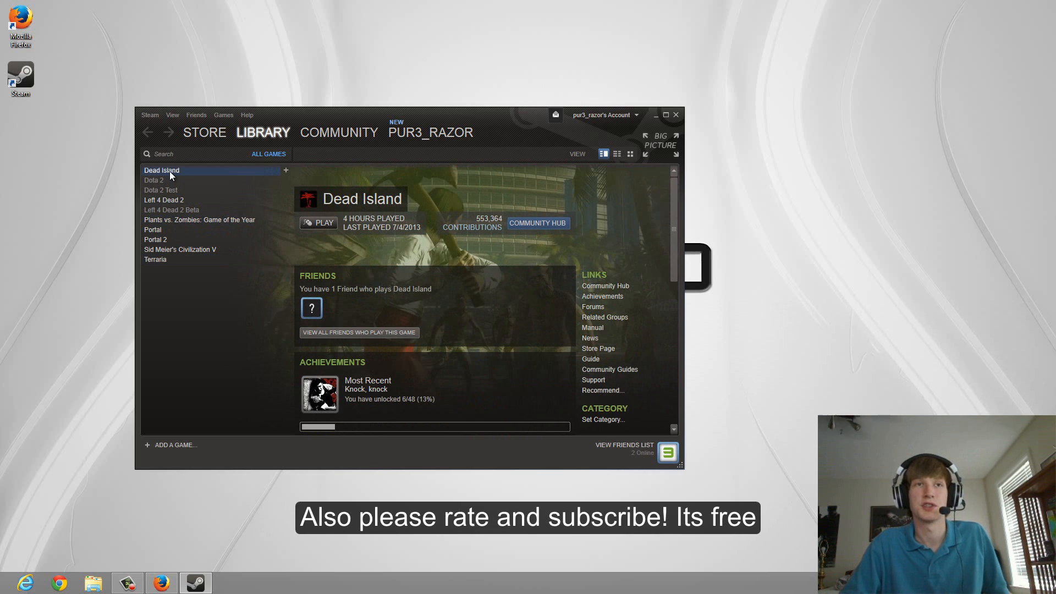